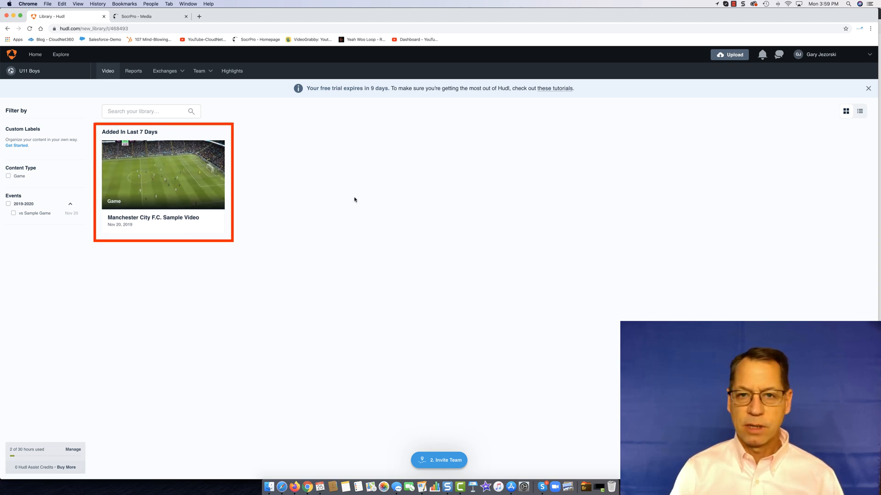
mouse_move(351, 202)
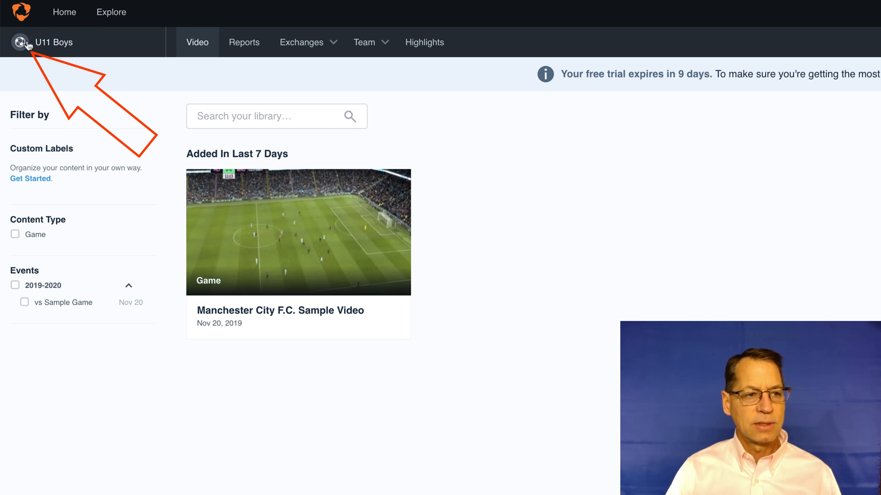
mouse_move(587, 217)
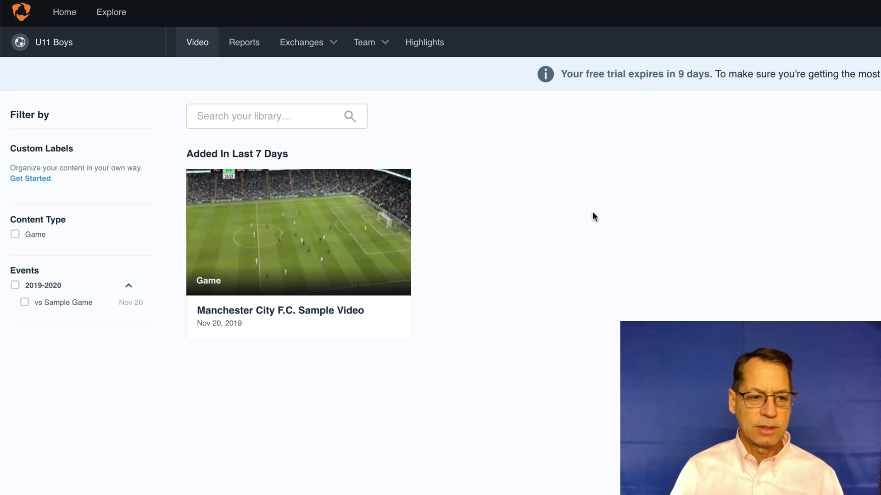
mouse_move(650, 190)
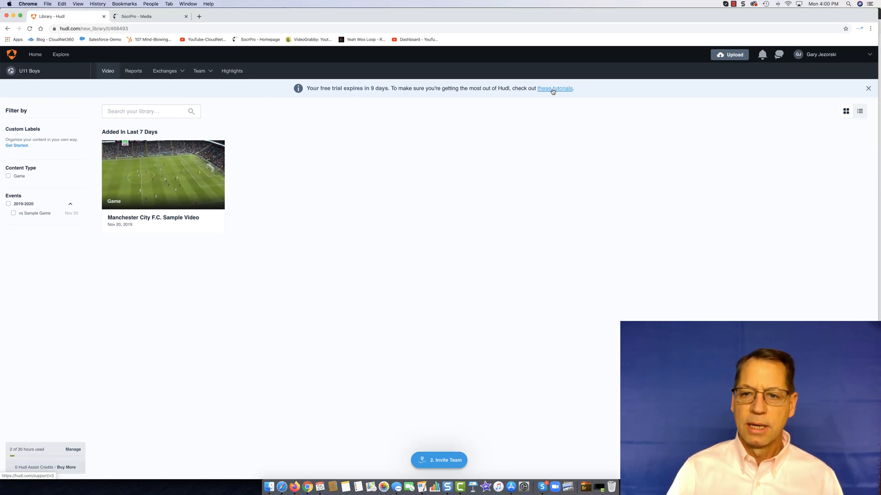
- Go to Hudl's How-To Videos page and browse down through its first tutorial sections
click(555, 88)
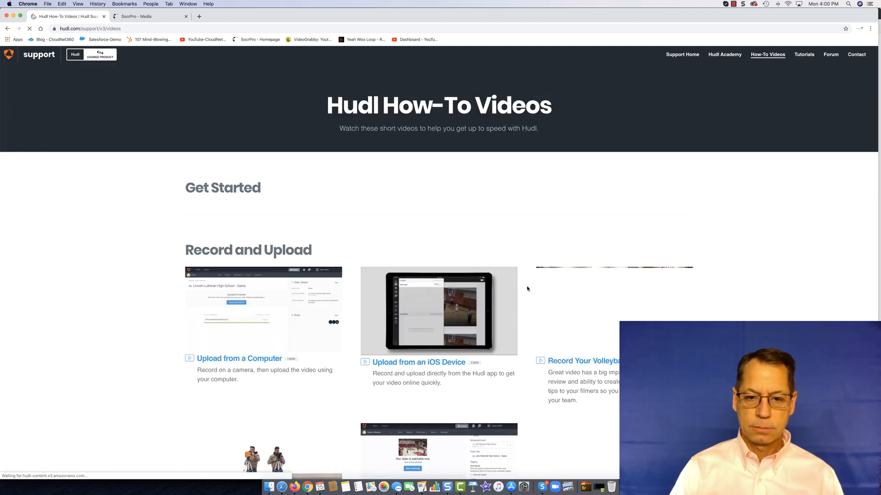
scroll(down, 3)
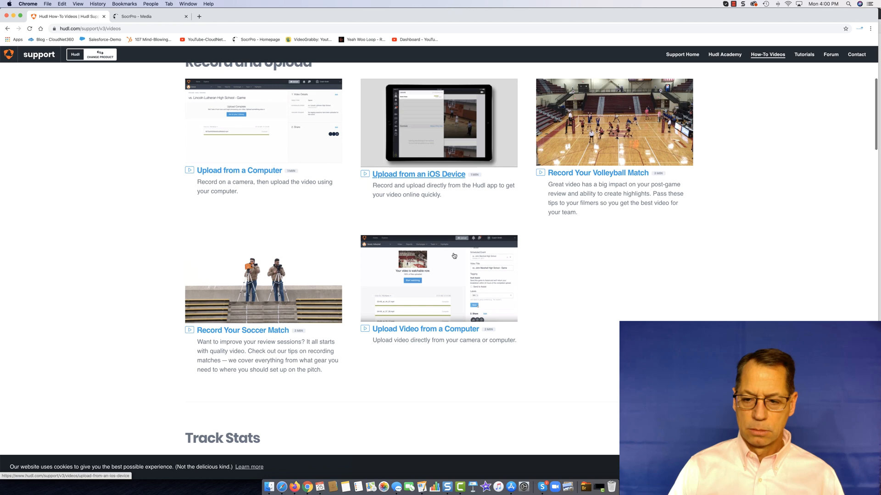
scroll(down, 3)
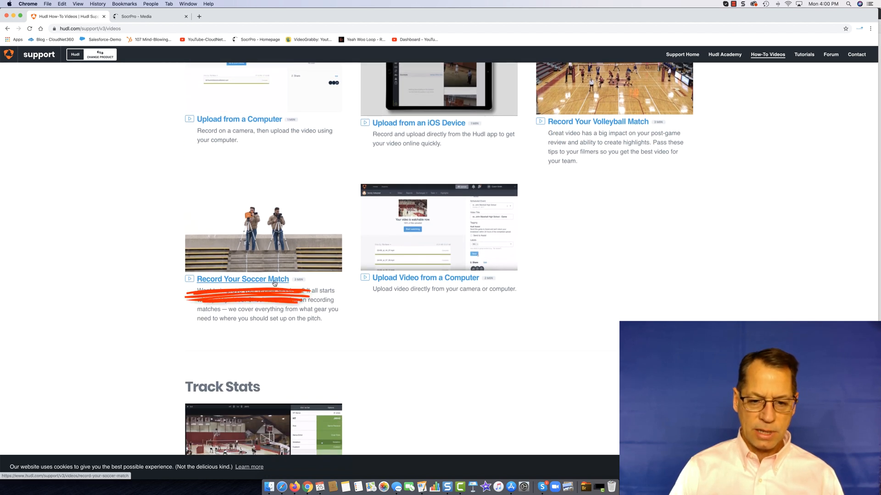
scroll(down, 3)
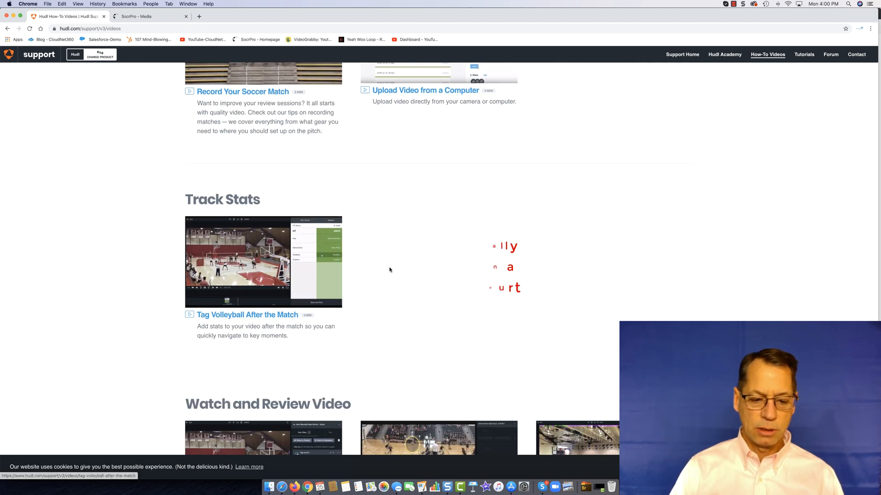
scroll(down, 3)
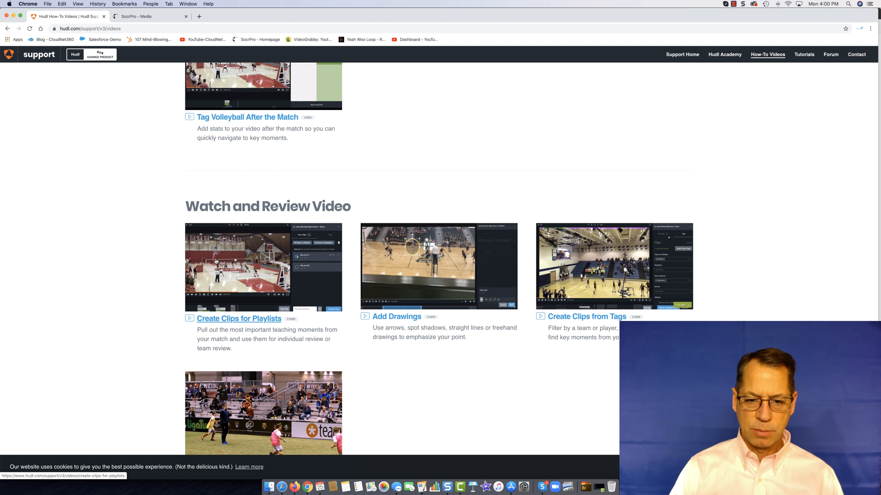
scroll(down, 3)
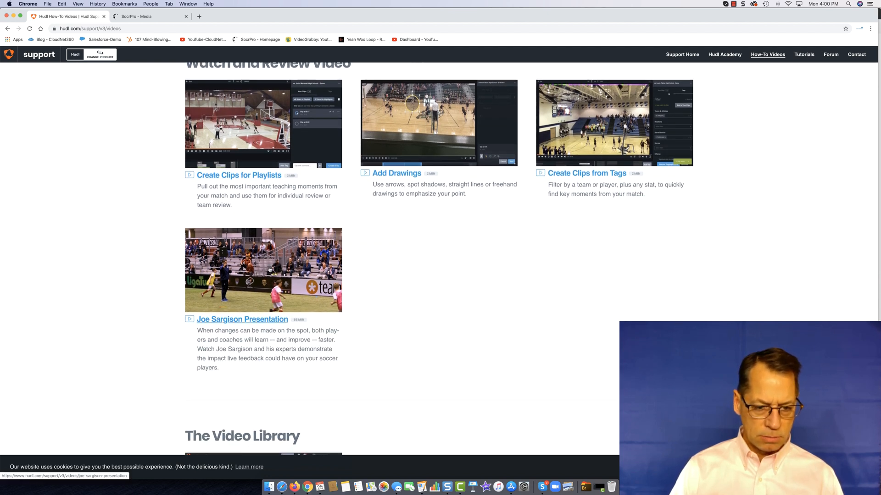
- Continue through the stats, video review, library and sharing sections, glancing back up once
scroll(down, 3)
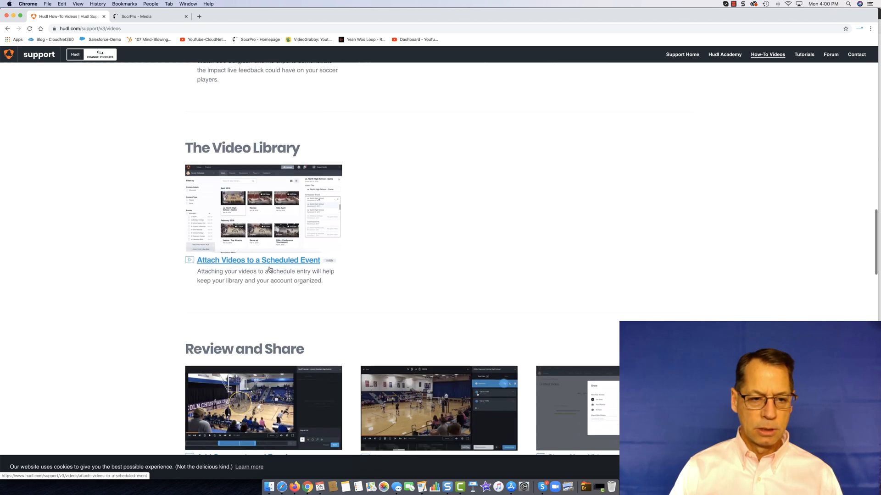
scroll(down, 3)
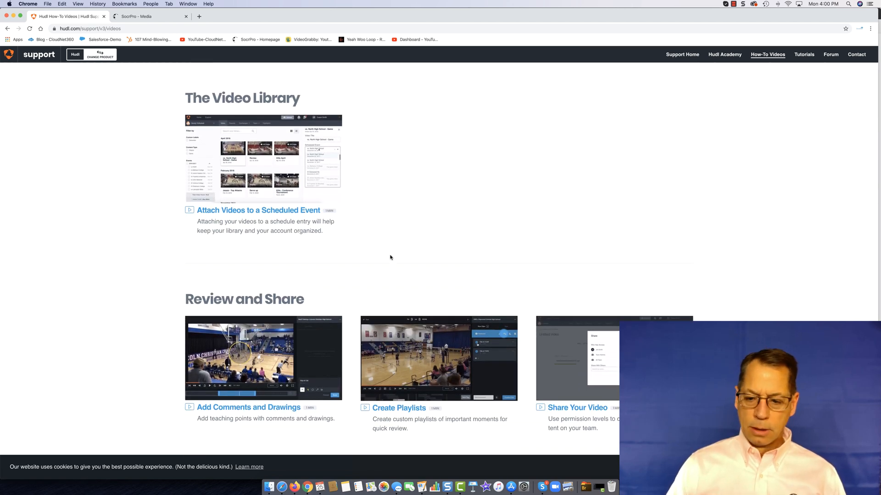
scroll(down, 3)
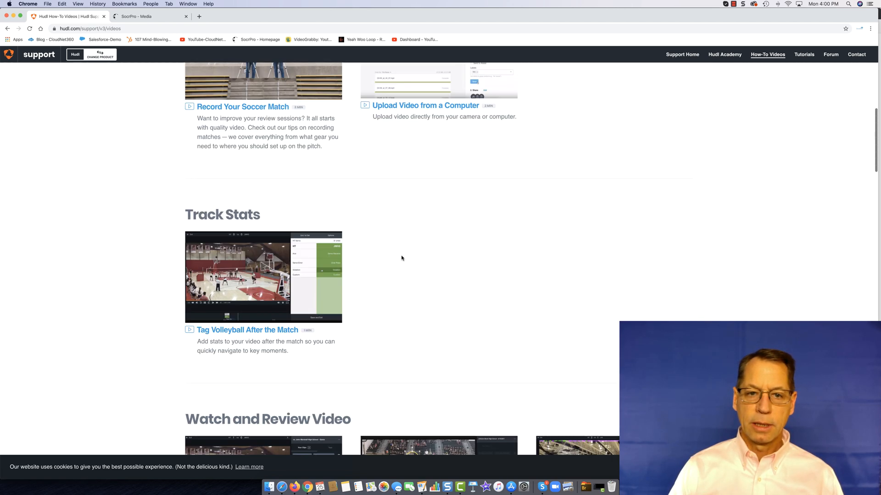
scroll(up, 3)
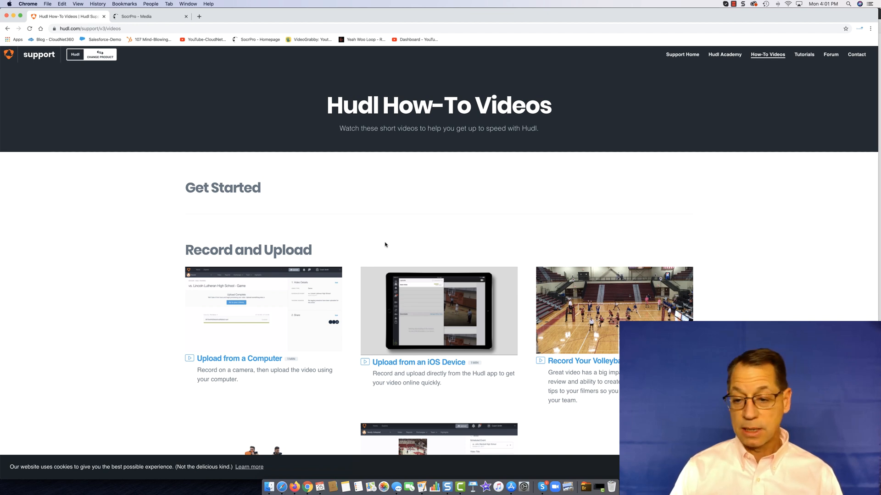
scroll(down, 3)
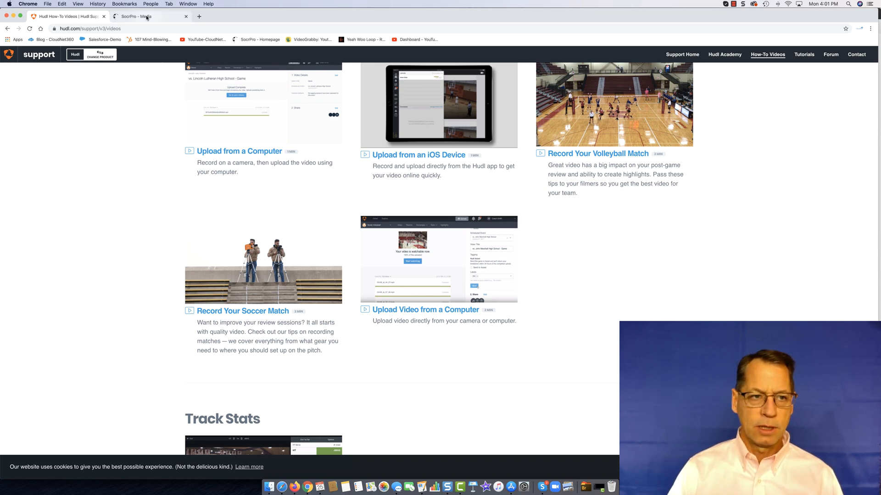
- View SocrPro's Help Videos list (Getting Started, Player's Page, Coaching Videos), then return to Hudl
click(138, 17)
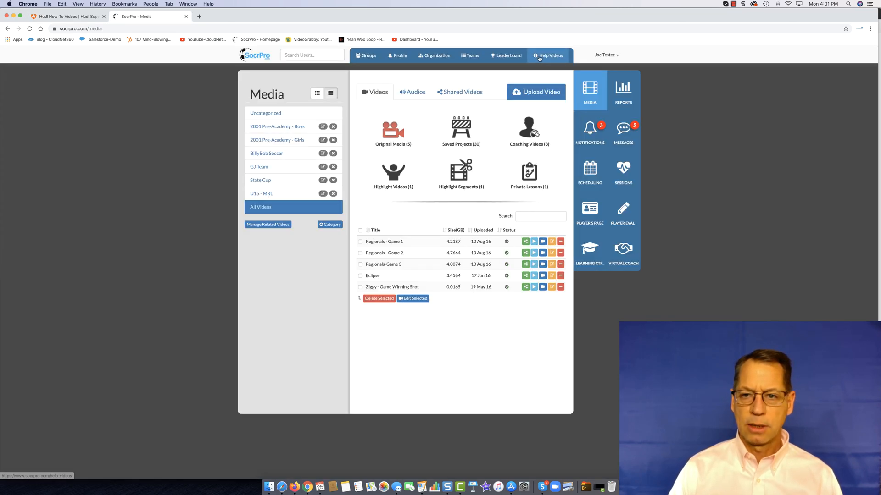
click(551, 55)
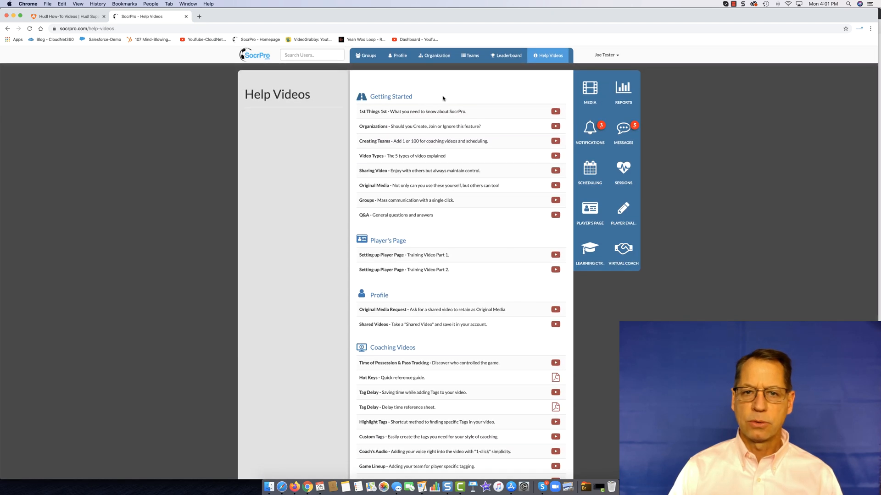
click(69, 17)
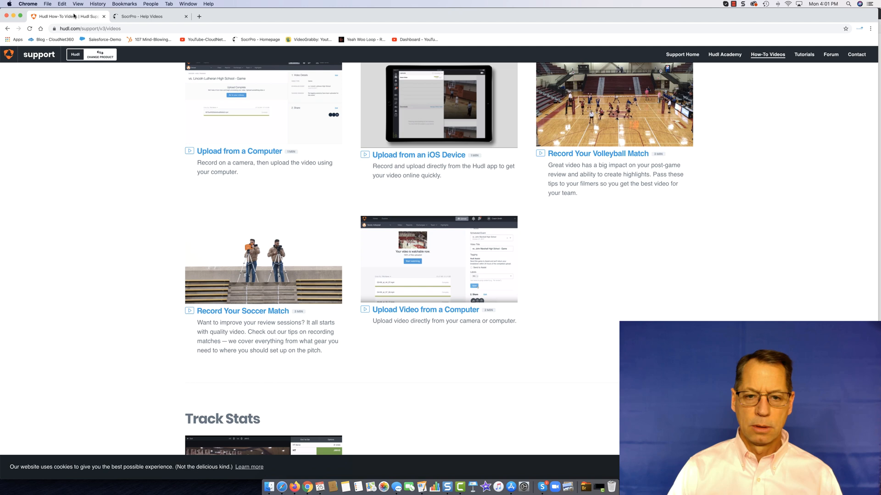
- Browse down past Review and Share into Season Prep and Team Management tutorials
scroll(down, 3)
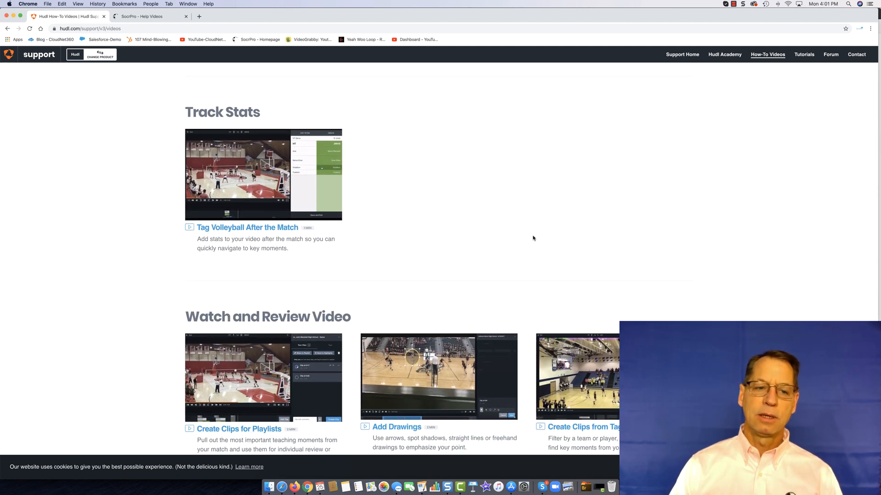
scroll(down, 3)
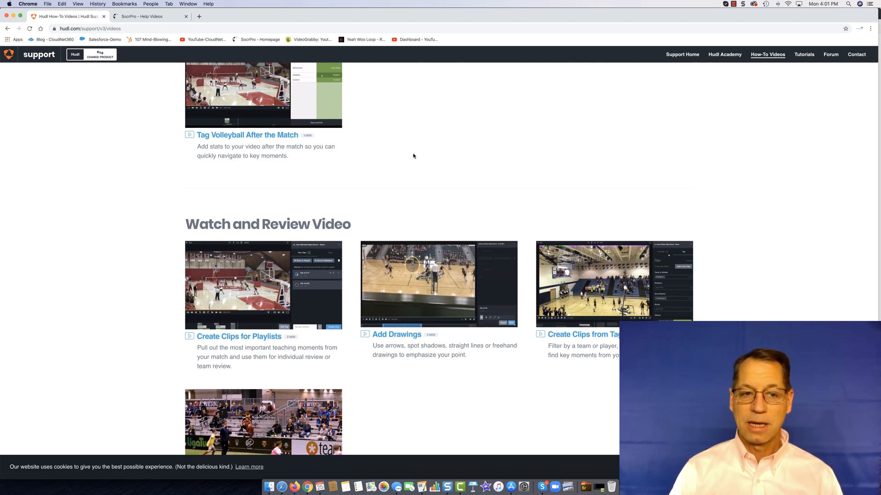
scroll(down, 3)
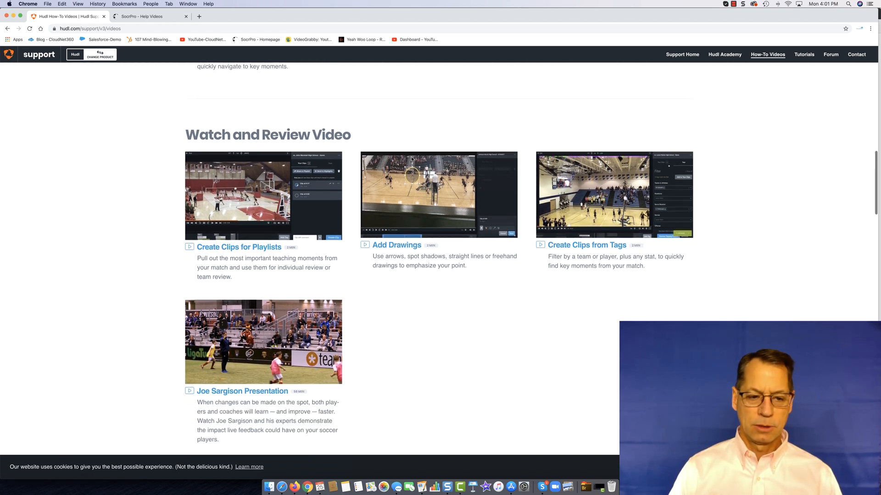
scroll(down, 3)
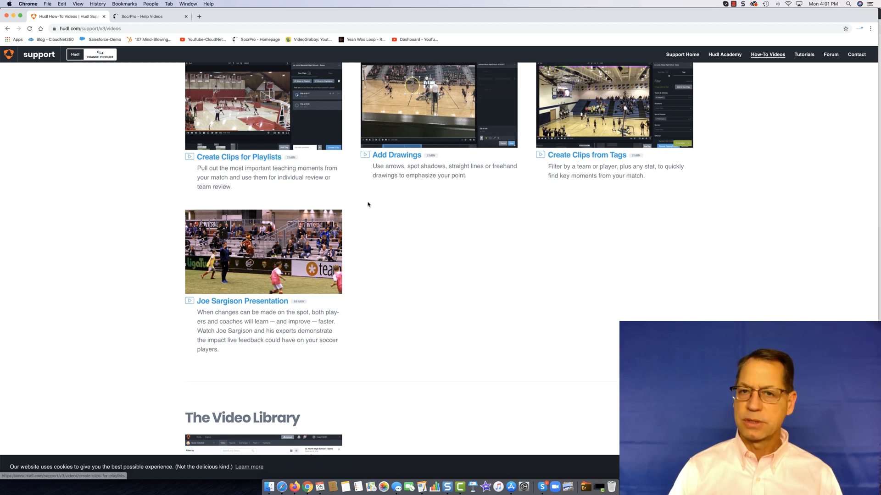
scroll(up, 3)
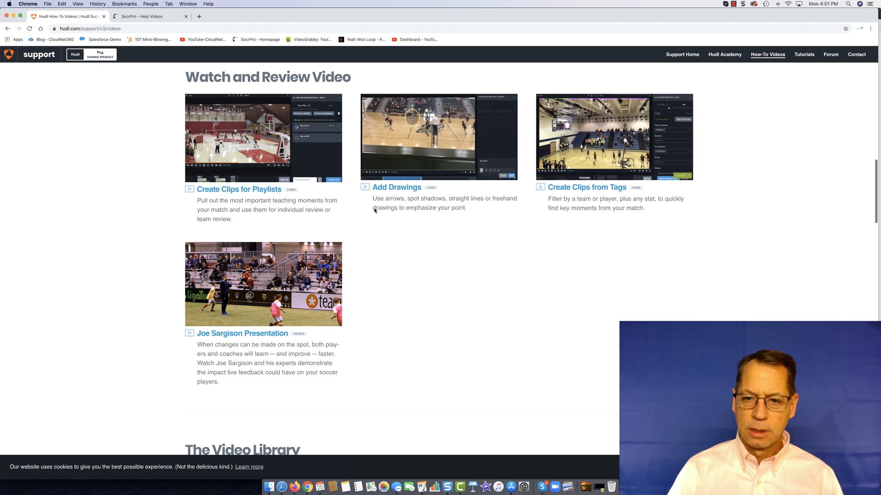
scroll(down, 3)
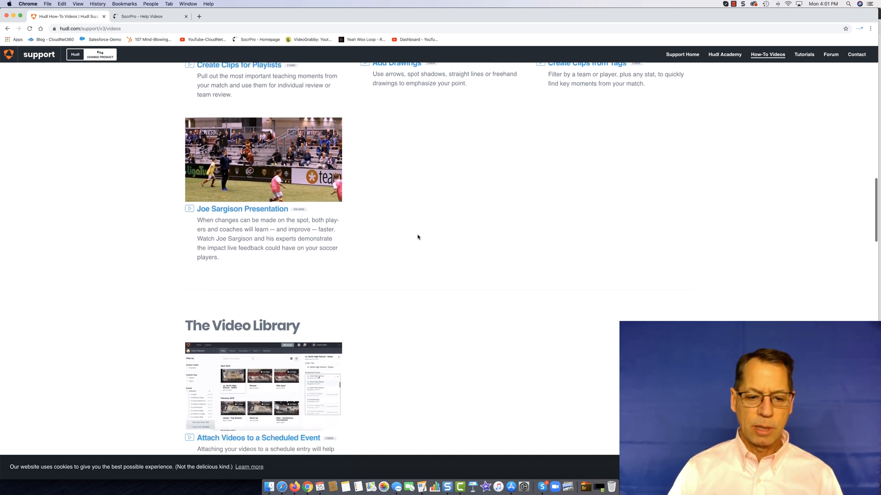
scroll(down, 3)
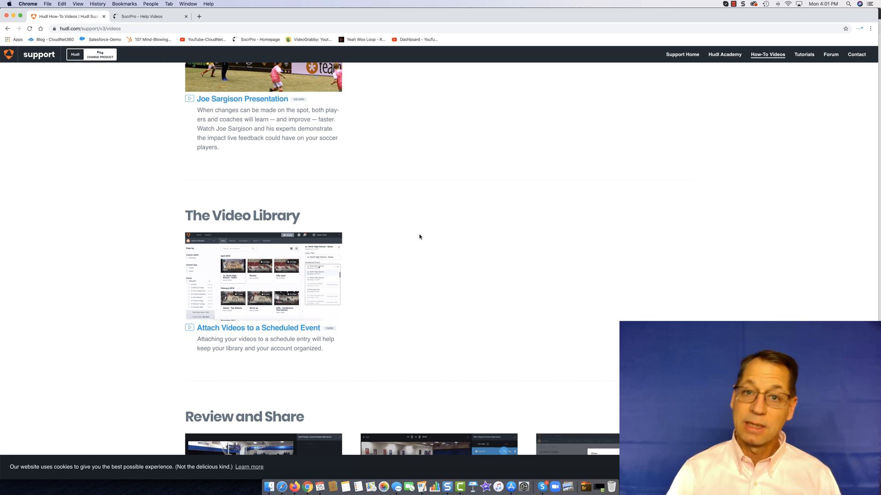
- Continue down through Manage and Share Video to the Breakdown, Stats and Reports section
scroll(down, 3)
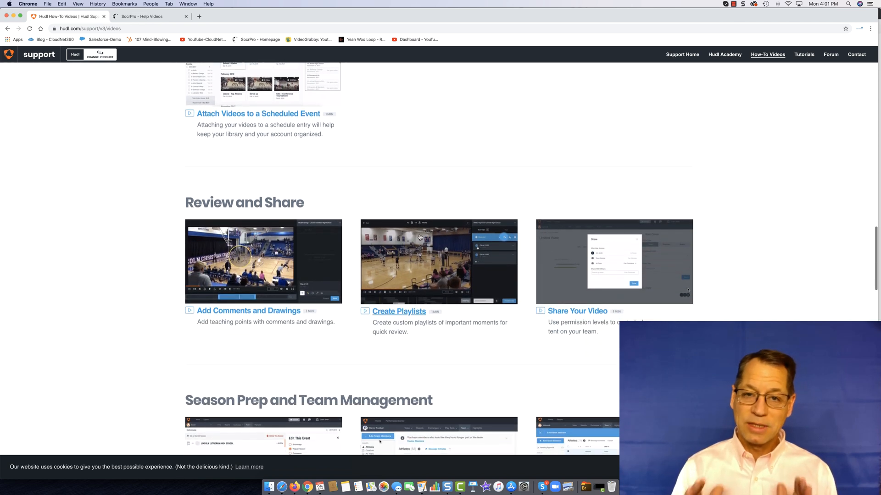
mouse_move(399, 311)
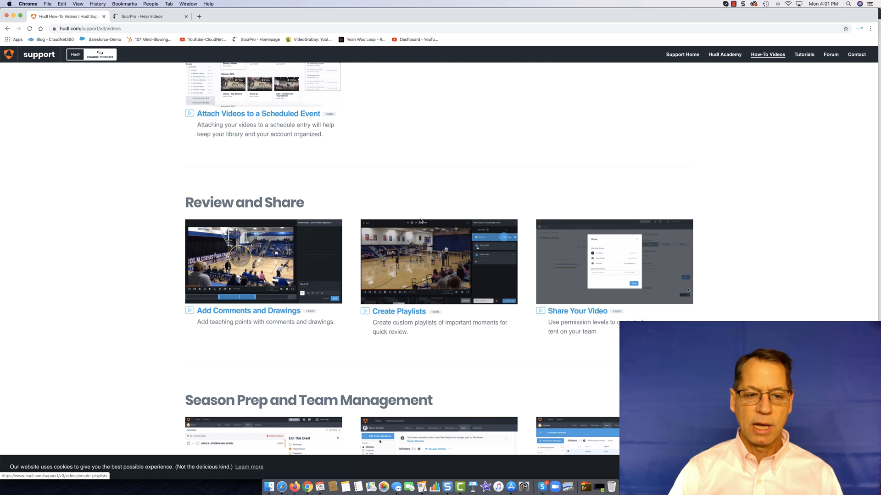
scroll(down, 3)
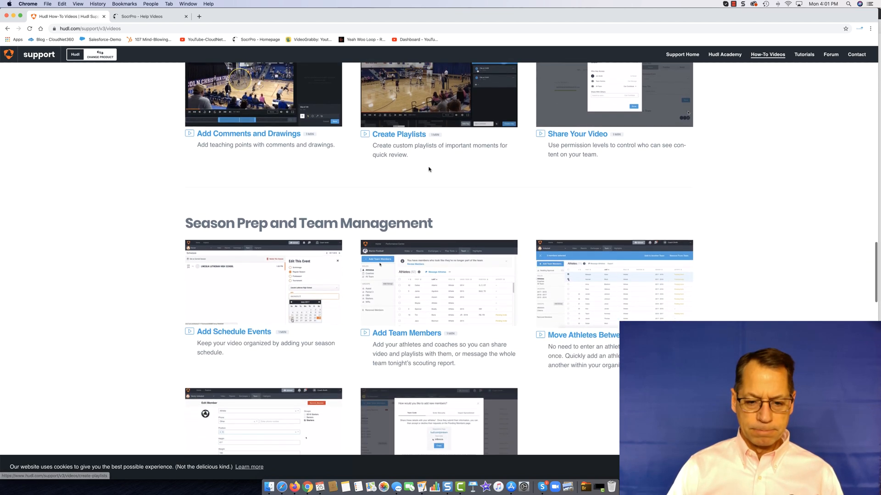
scroll(down, 3)
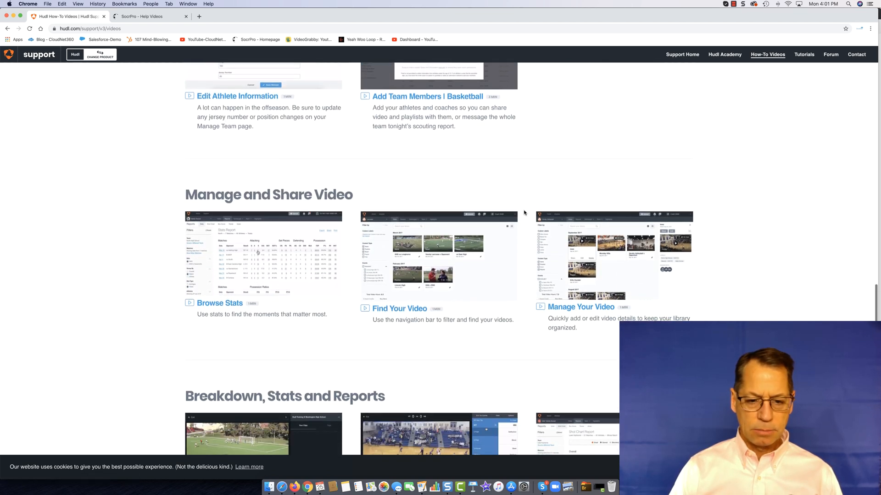
scroll(down, 3)
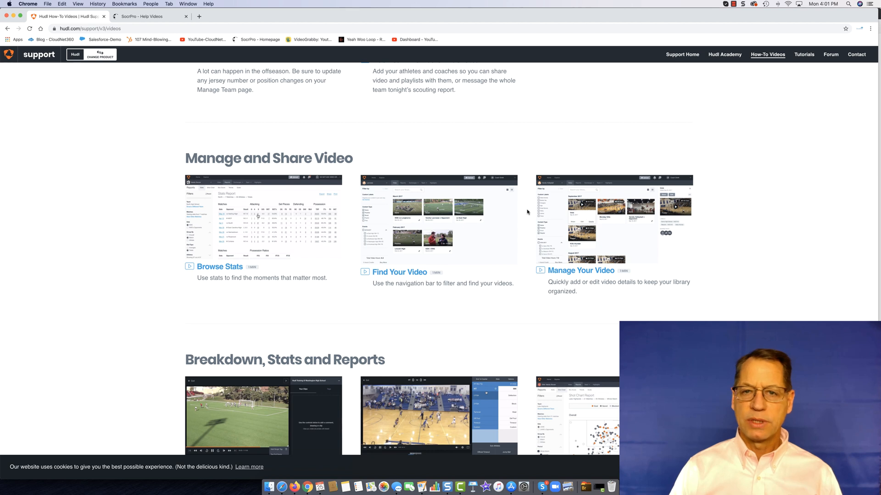
scroll(down, 3)
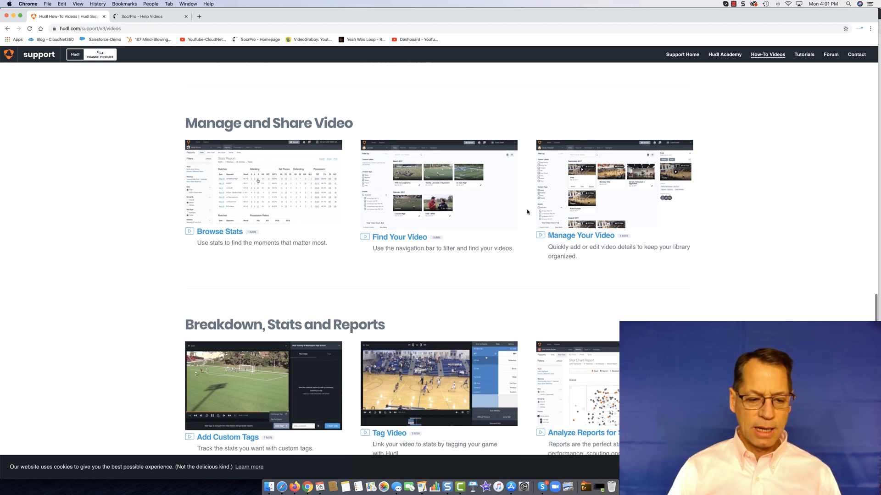
scroll(down, 3)
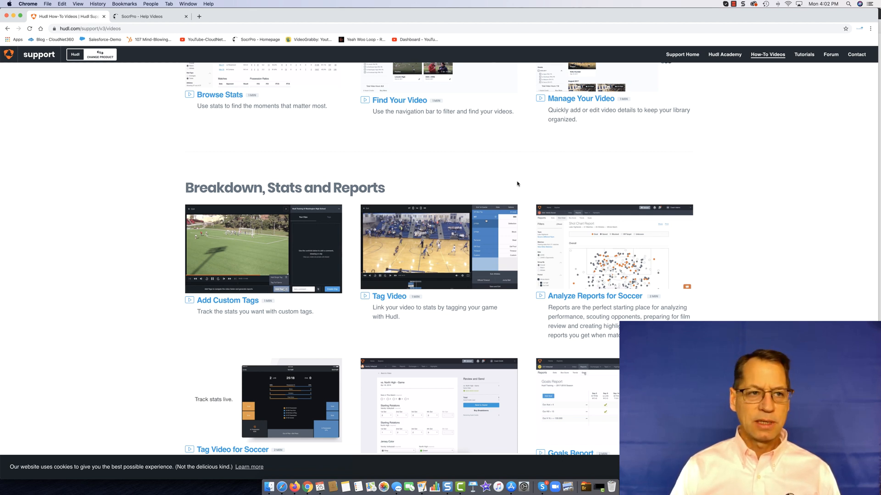
mouse_move(514, 182)
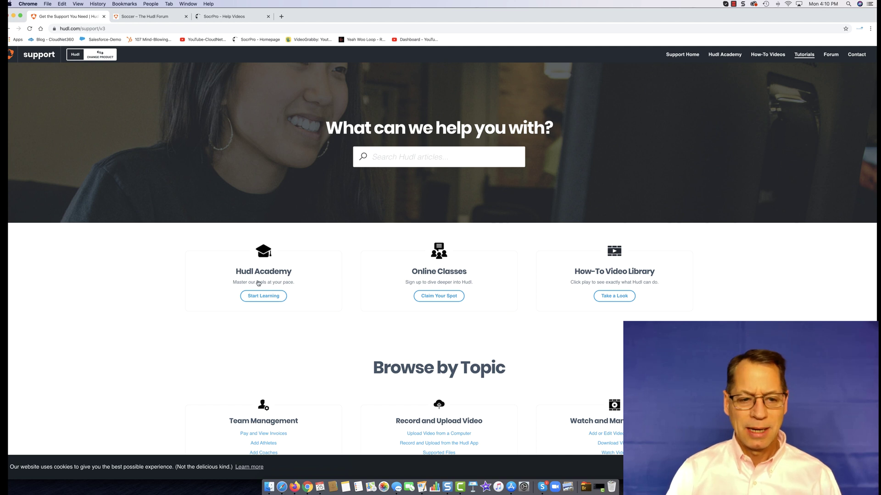
mouse_move(613, 271)
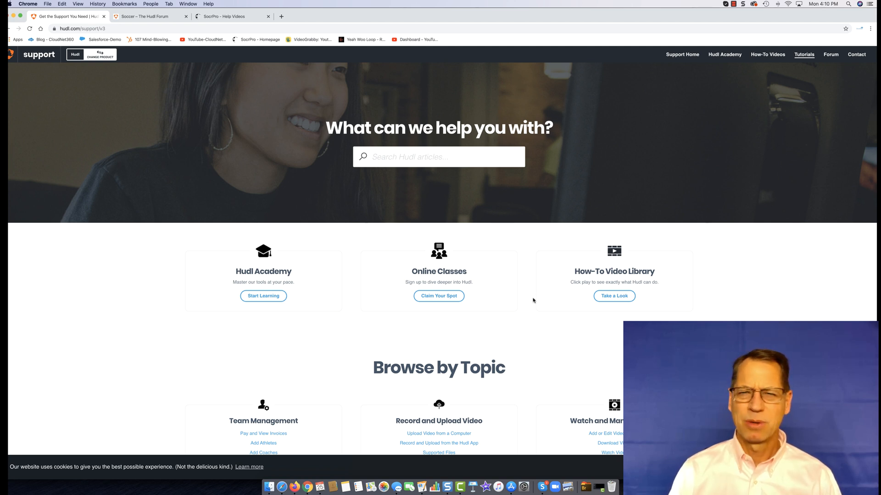
mouse_move(522, 336)
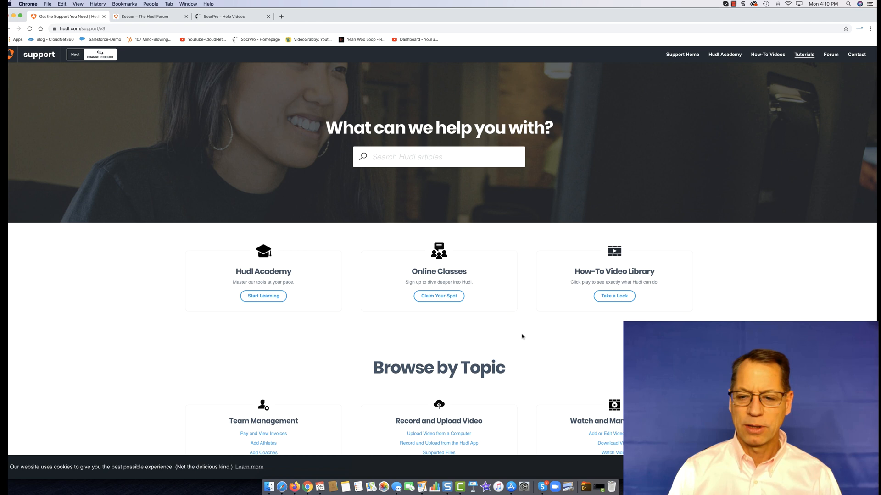
mouse_move(305, 299)
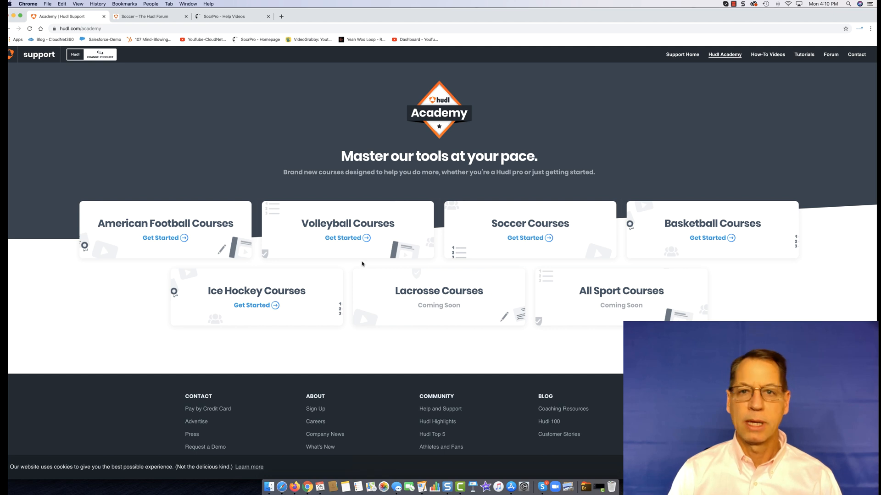
mouse_move(168, 218)
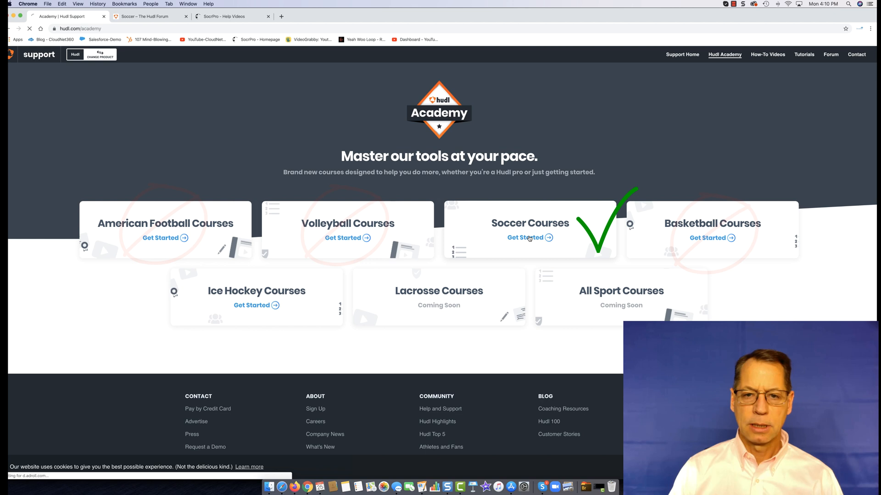
- Enter Hudl Academy's Soccer Courses, look over the eight courses and elective, and start Course 1: Season Prep
click(525, 237)
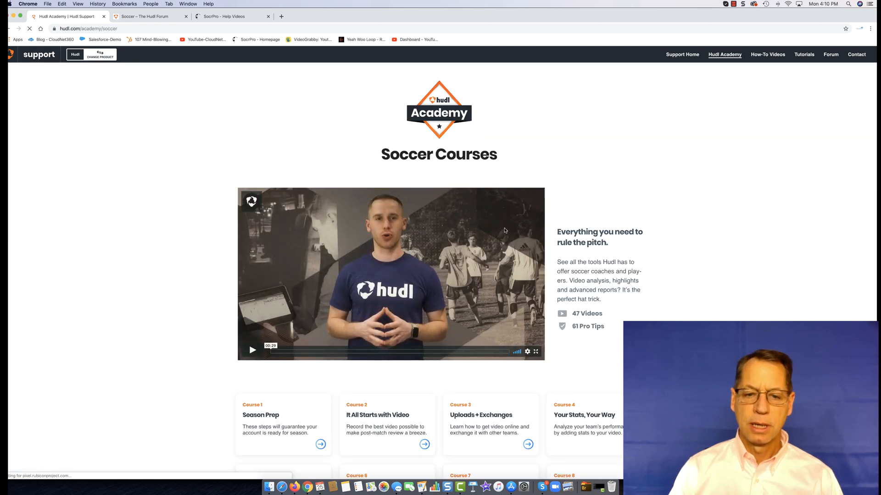
scroll(down, 3)
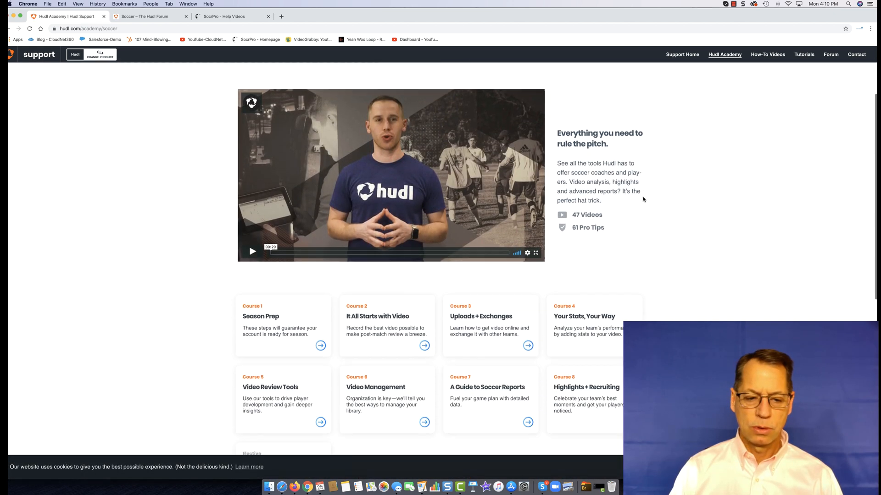
scroll(down, 3)
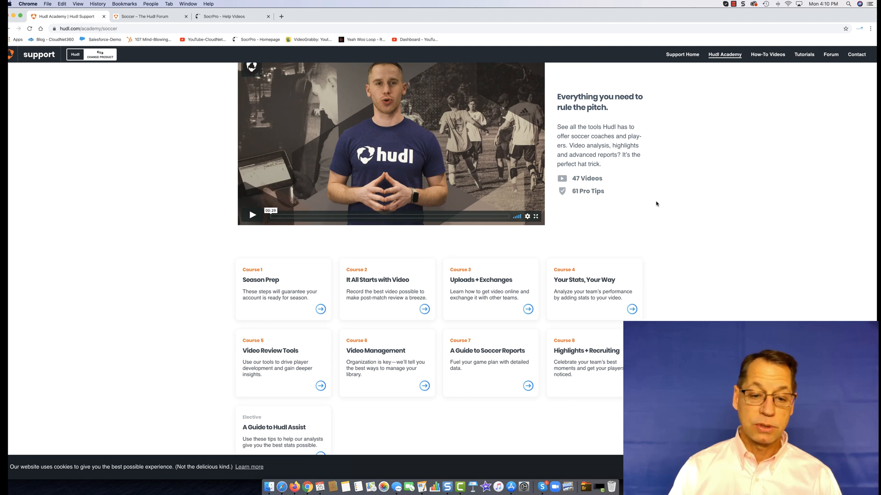
scroll(down, 3)
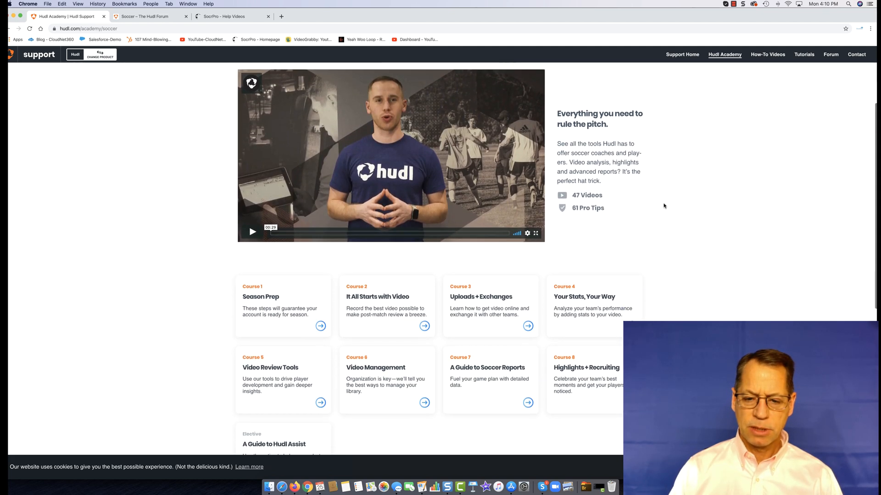
scroll(down, 3)
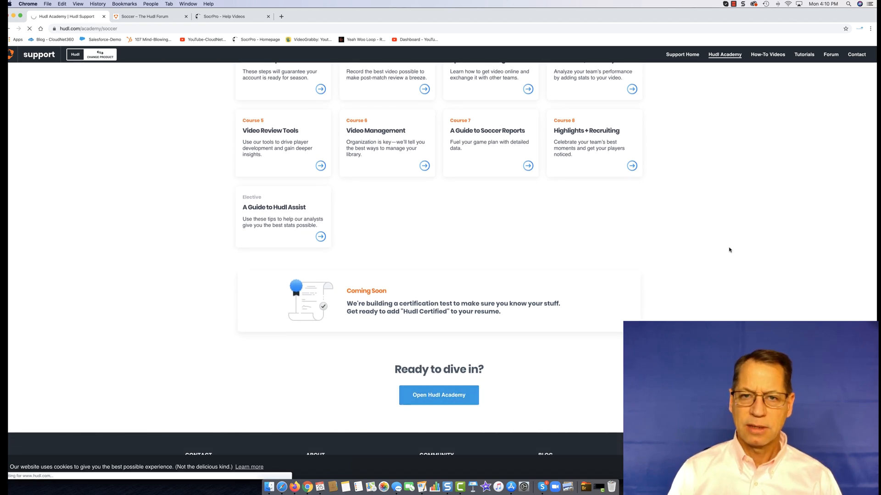
click(439, 395)
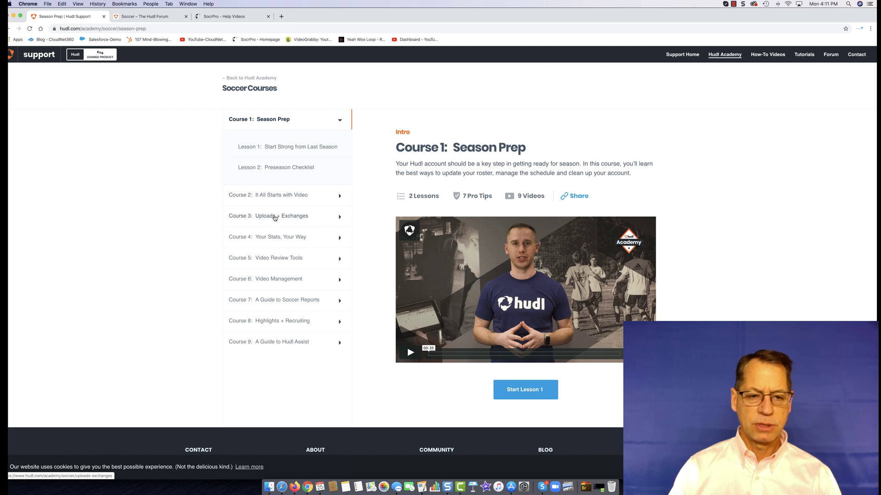
mouse_move(269, 259)
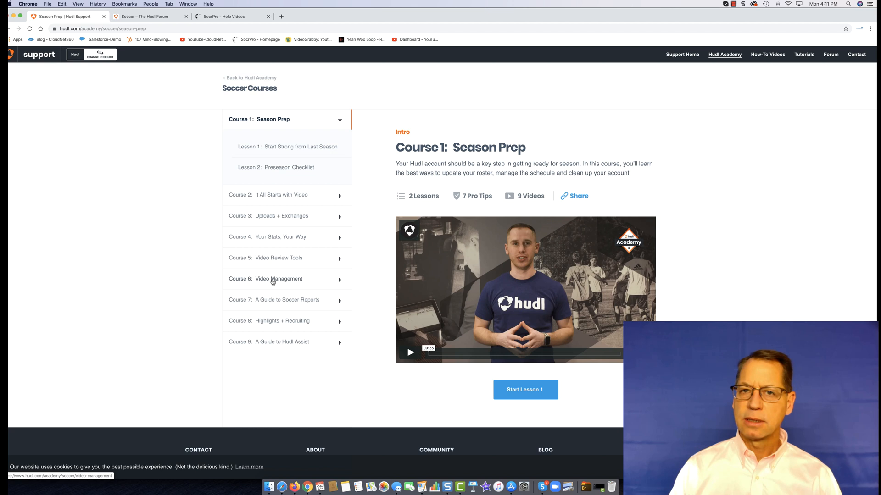
mouse_move(270, 254)
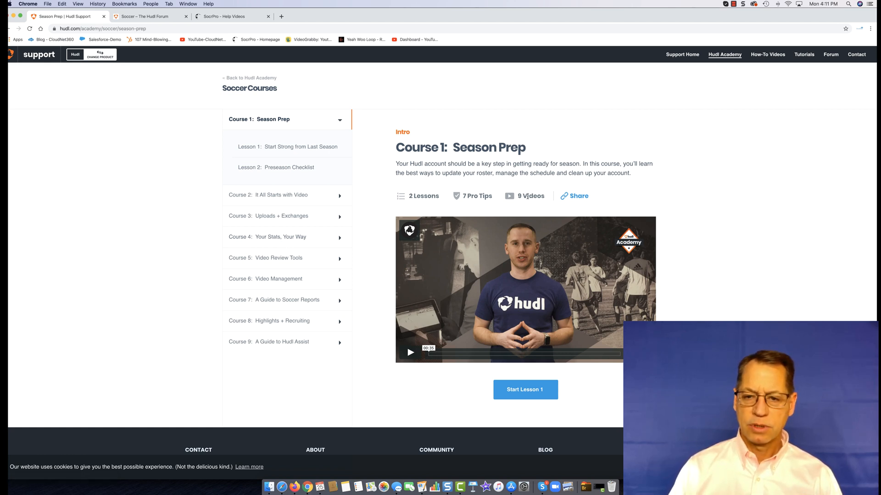
mouse_move(311, 151)
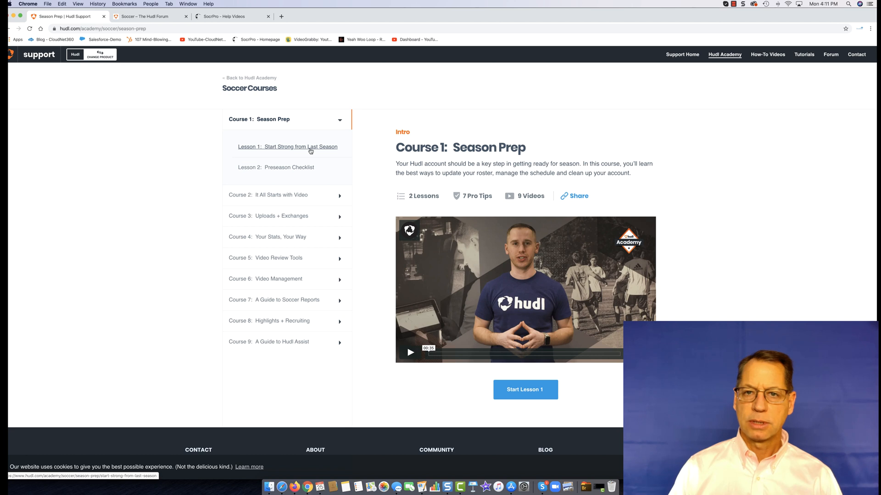